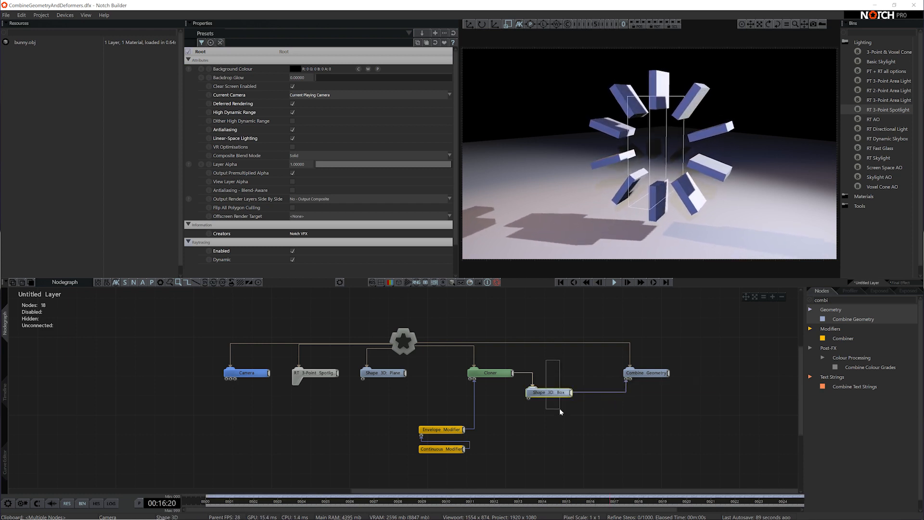
Review the Combine Geometry node's properties, then the subdivided Shape 3D Box being cloned
left_click(548, 392)
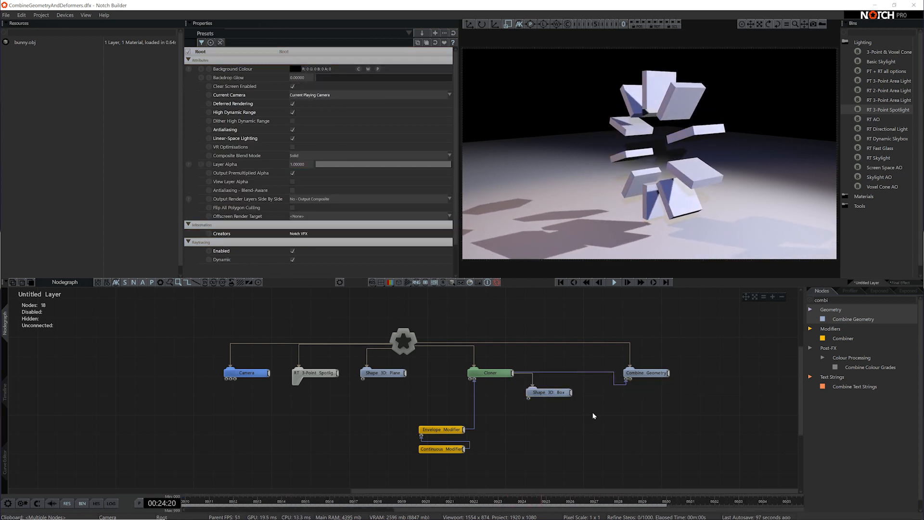
left_click(644, 373)
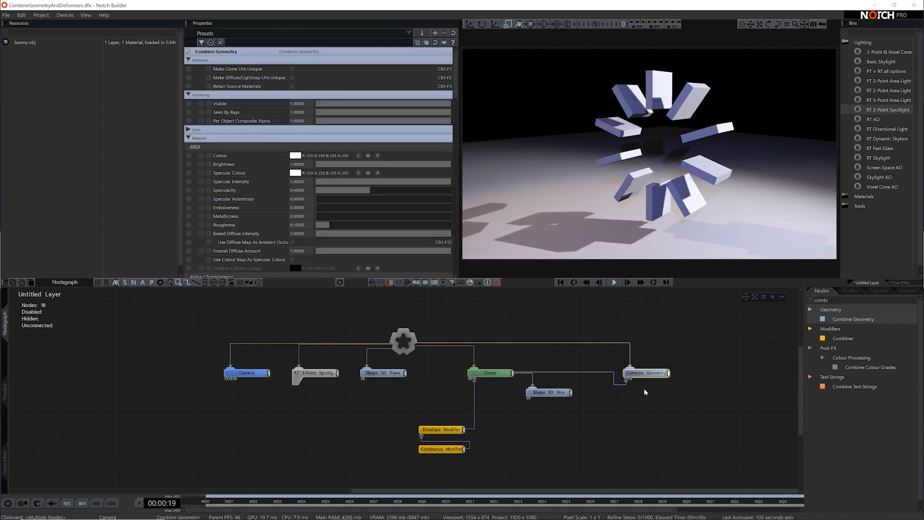
left_click(547, 392)
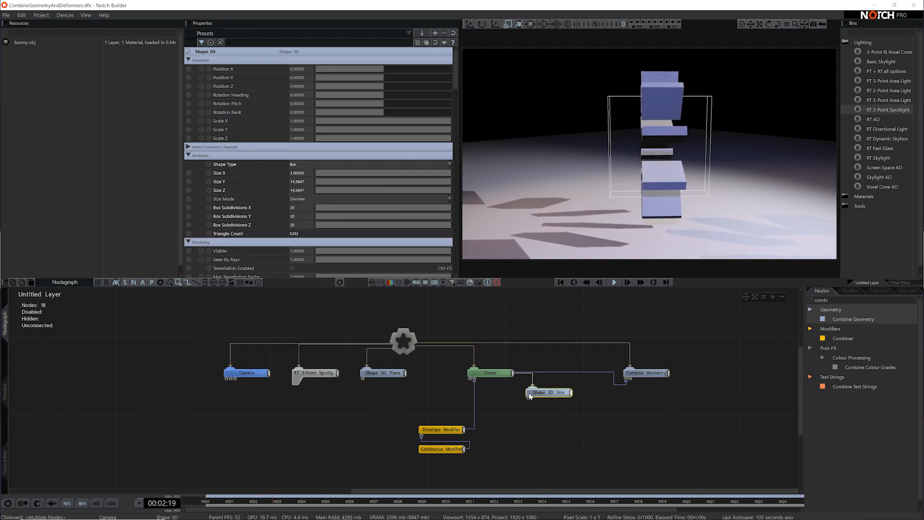